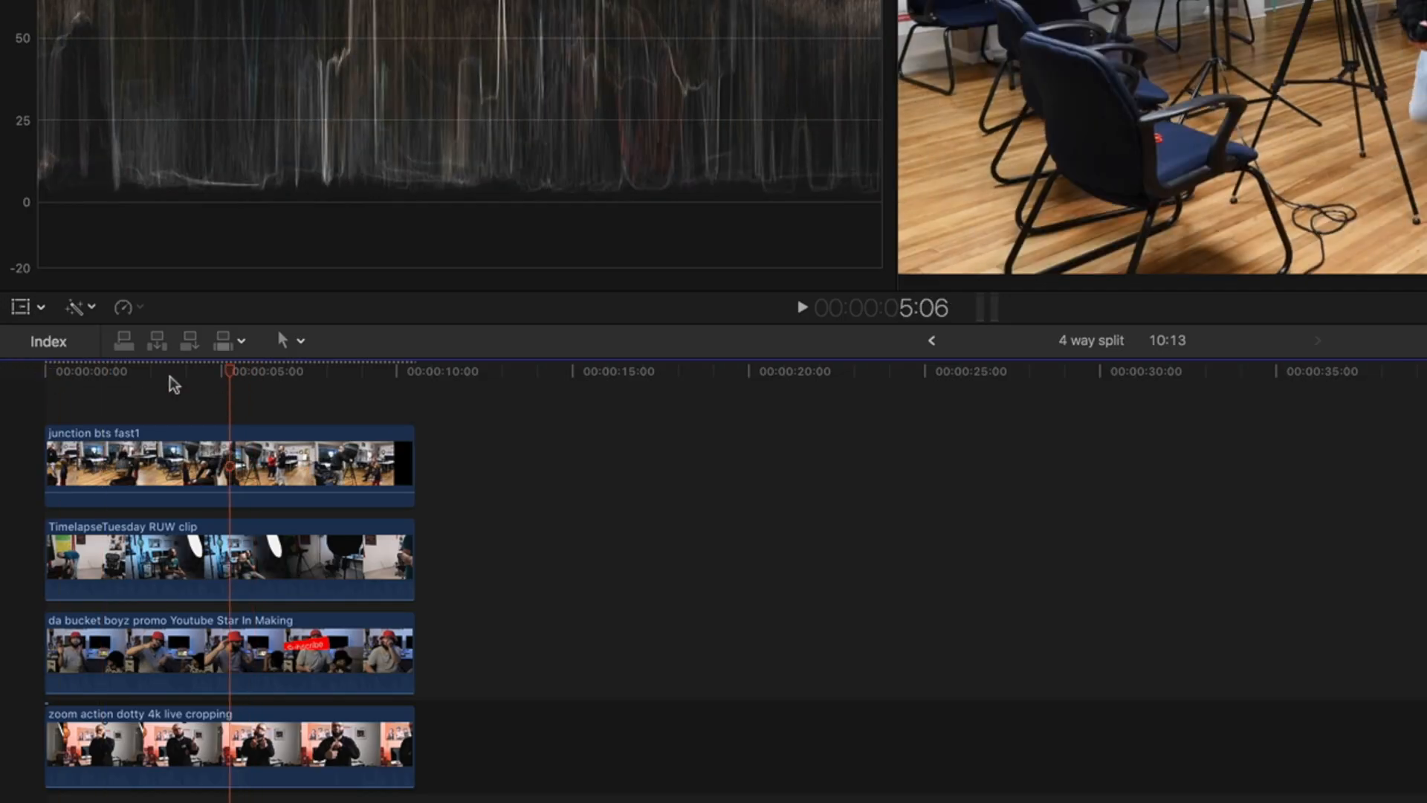
Scale all four selected stacked clips to 50 percent with Scale (All)
{"action": "left_click", "coordinate": [228, 464]}
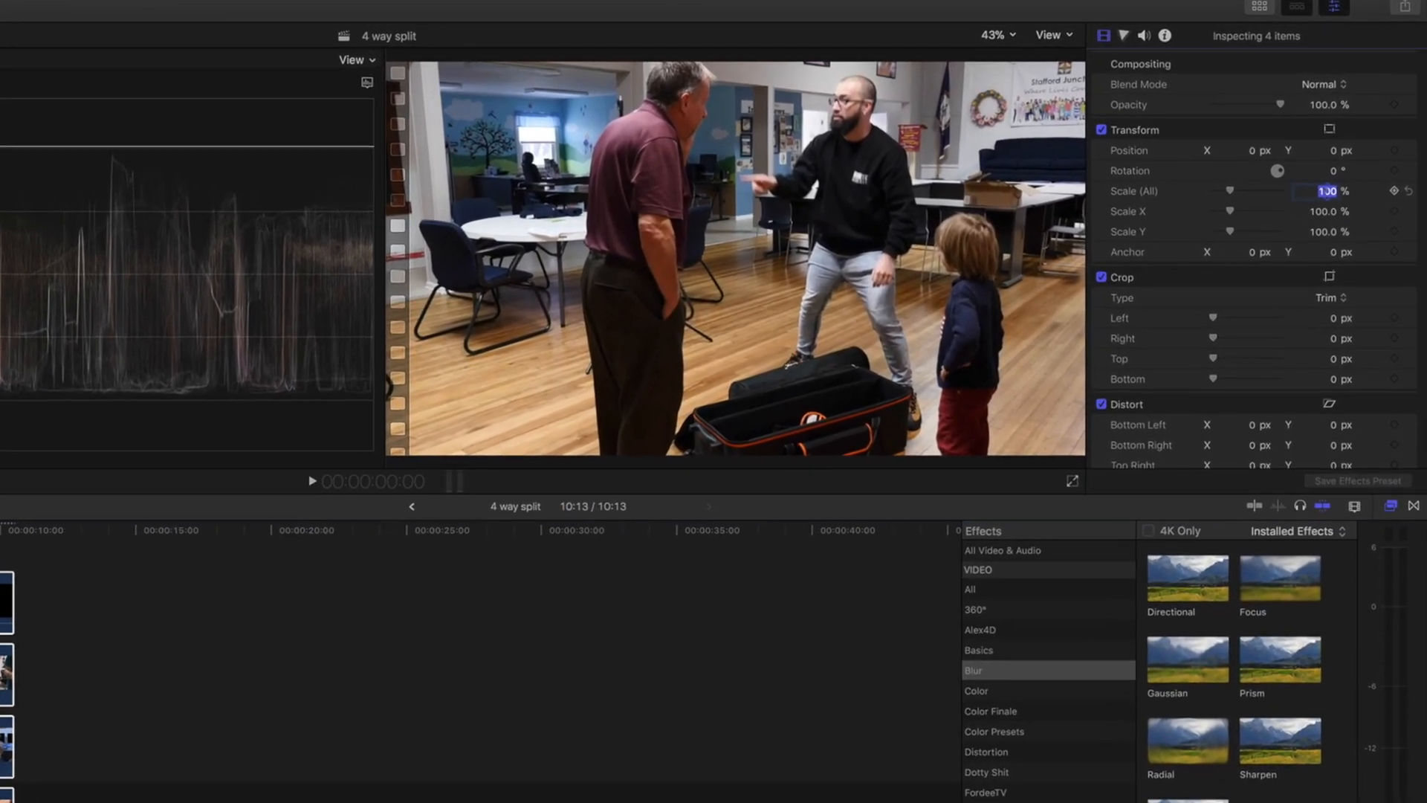
{"action": "type", "text": "50"}
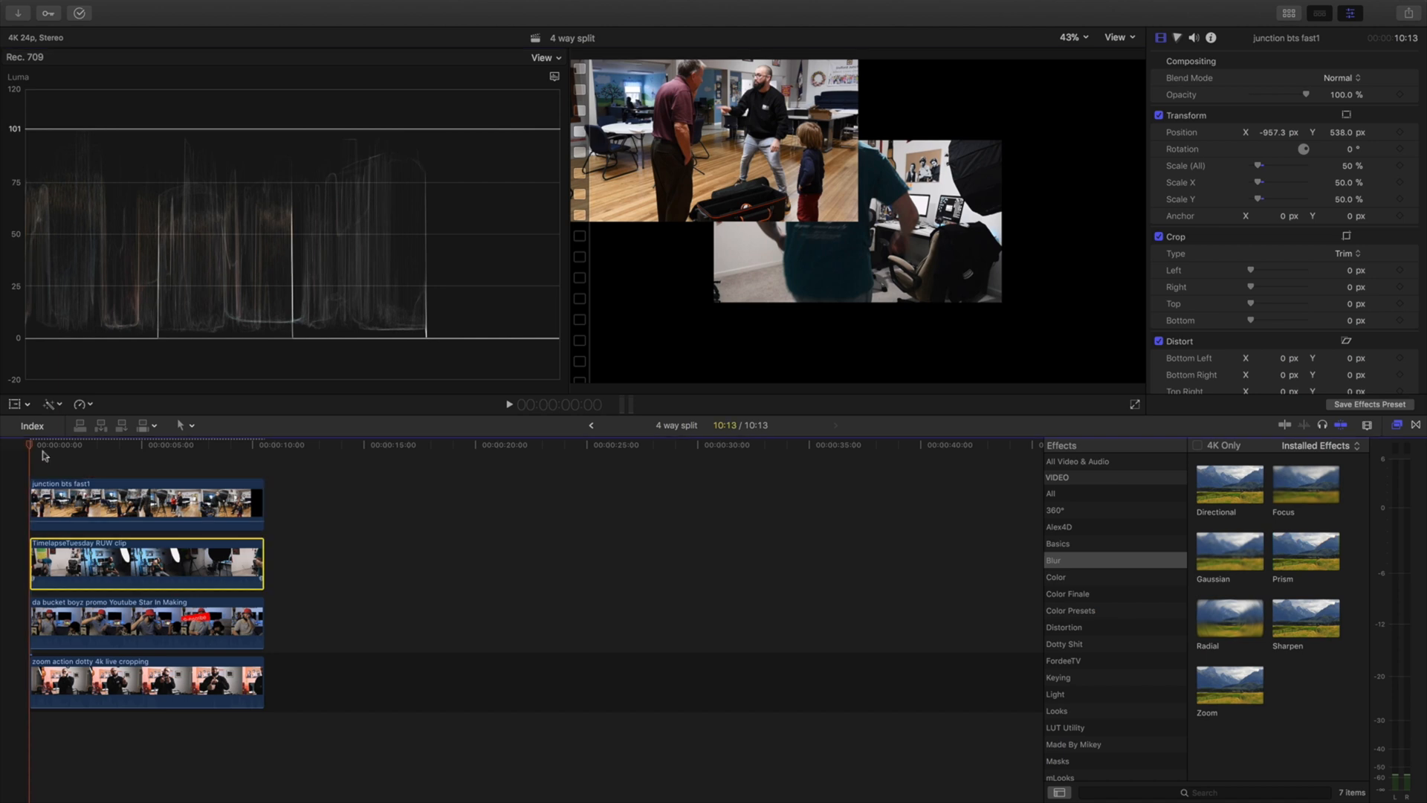
Preview the split, magnify the viewer to 150 percent to check the seams, then return to Fit
{"action": "left_click", "coordinate": [146, 564]}
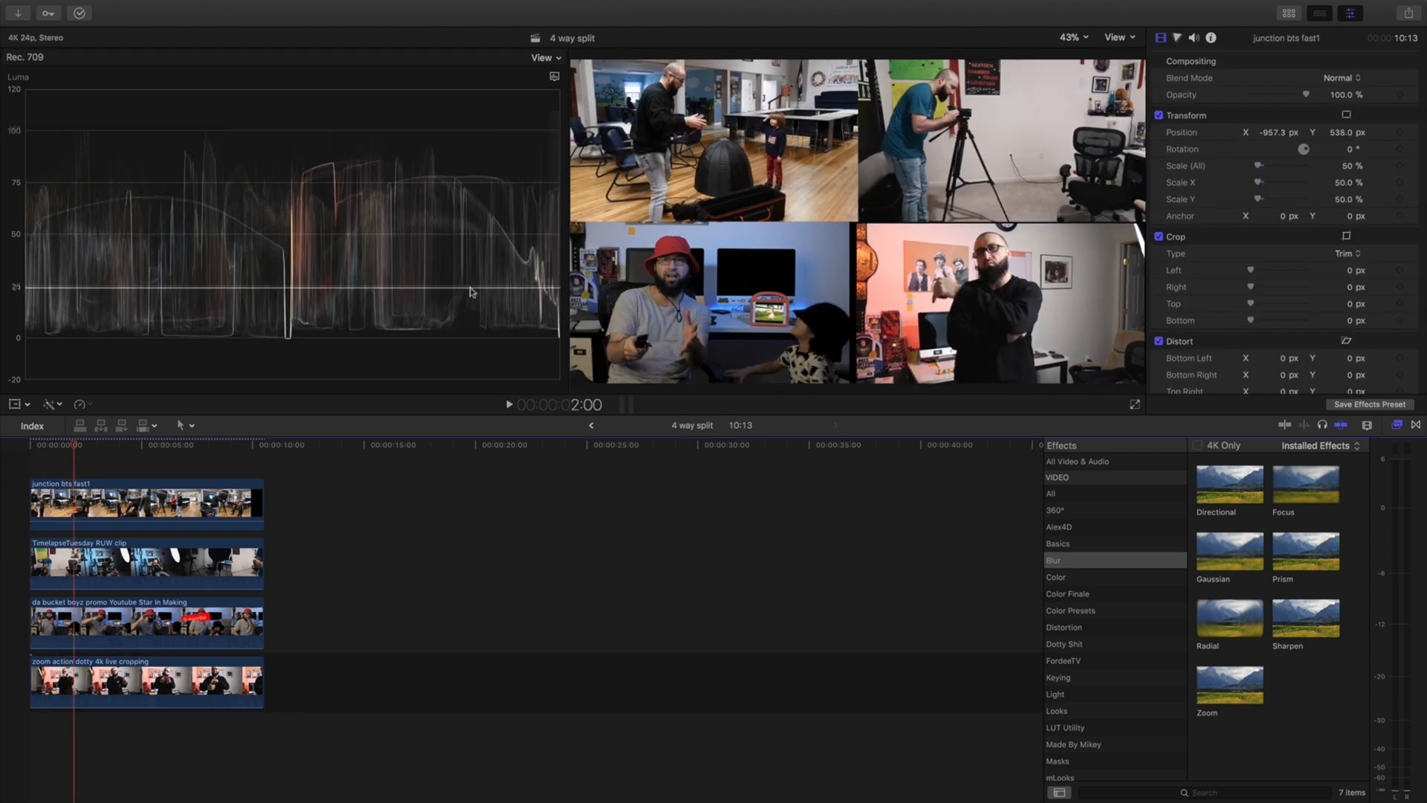
{"action": "left_click", "coordinate": [1072, 37]}
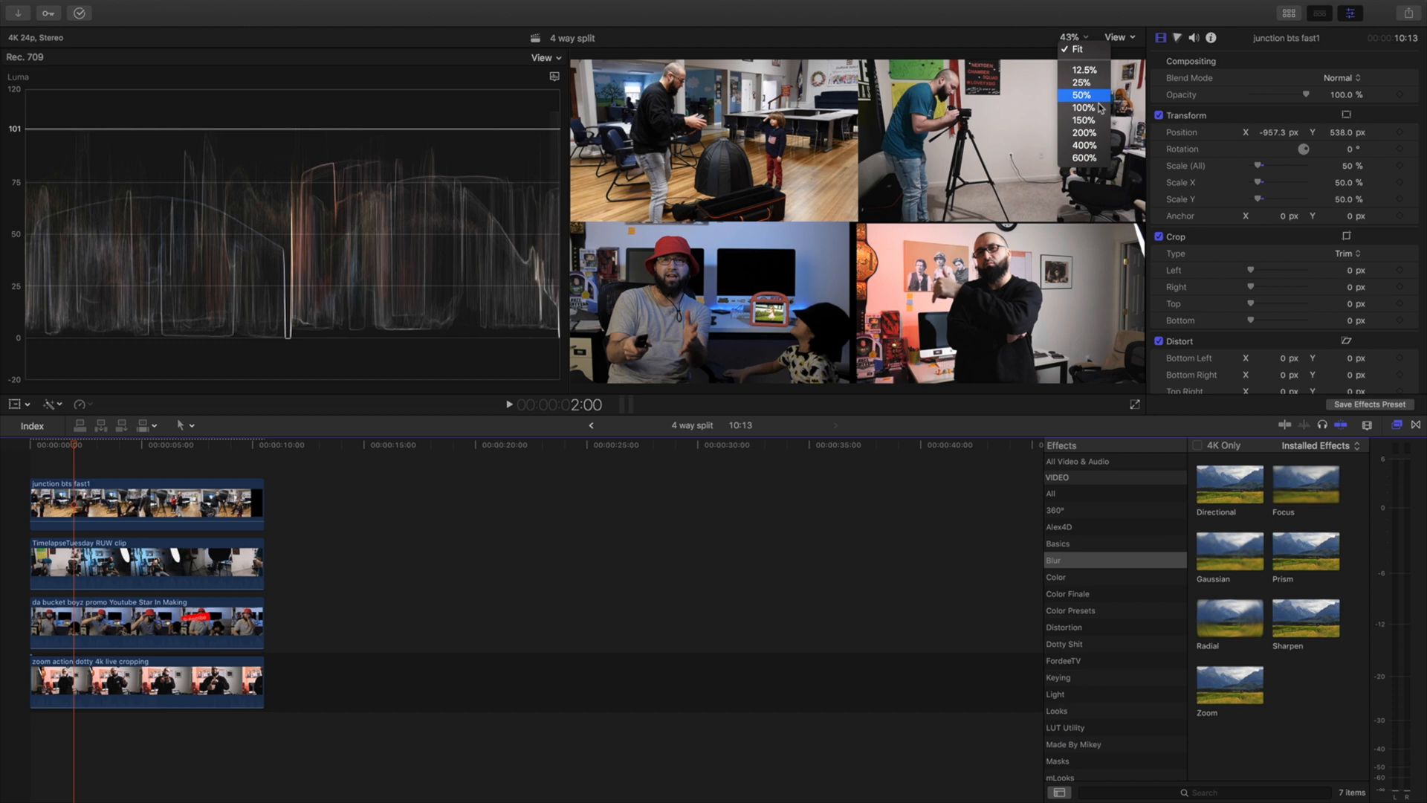
{"action": "left_click", "coordinate": [1084, 119]}
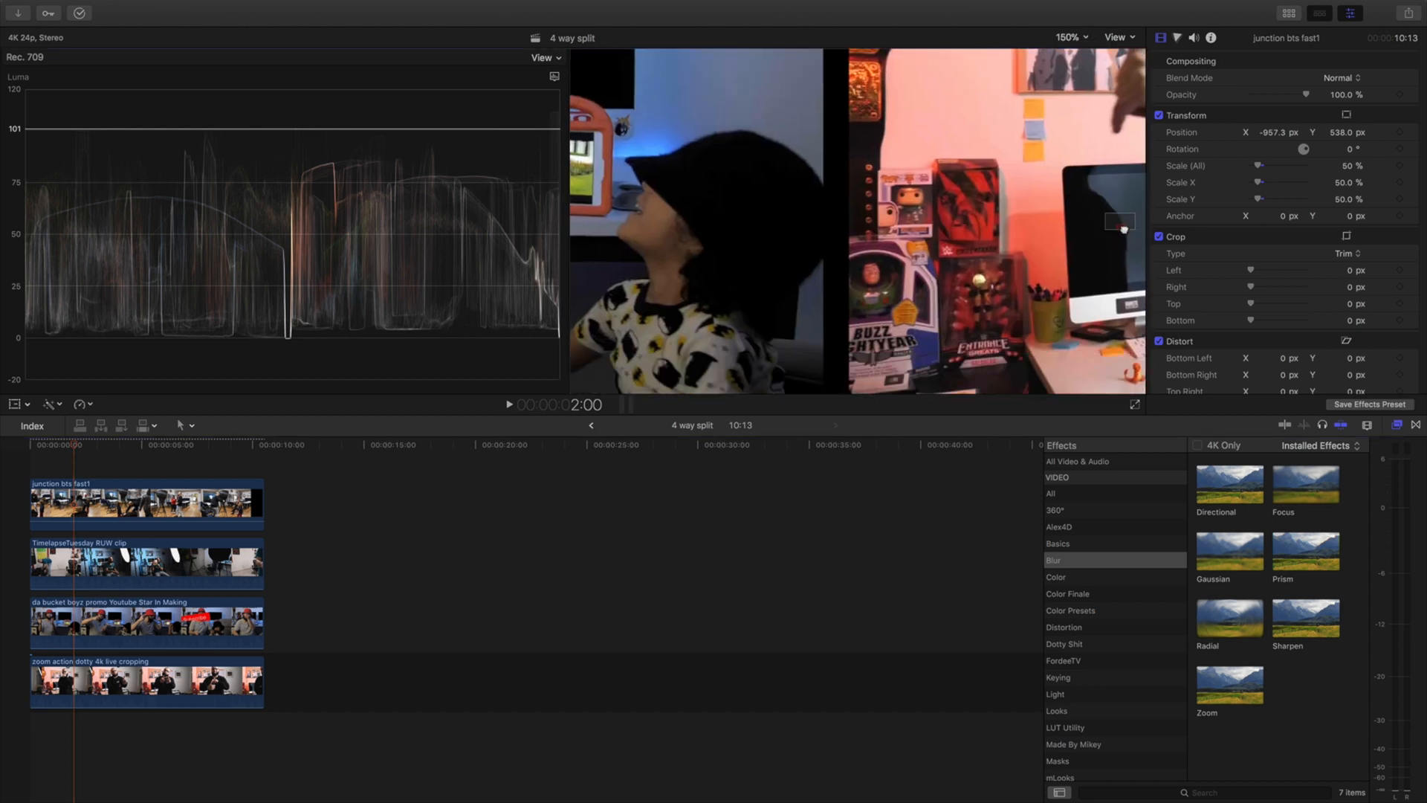
{"action": "left_click", "coordinate": [1070, 38]}
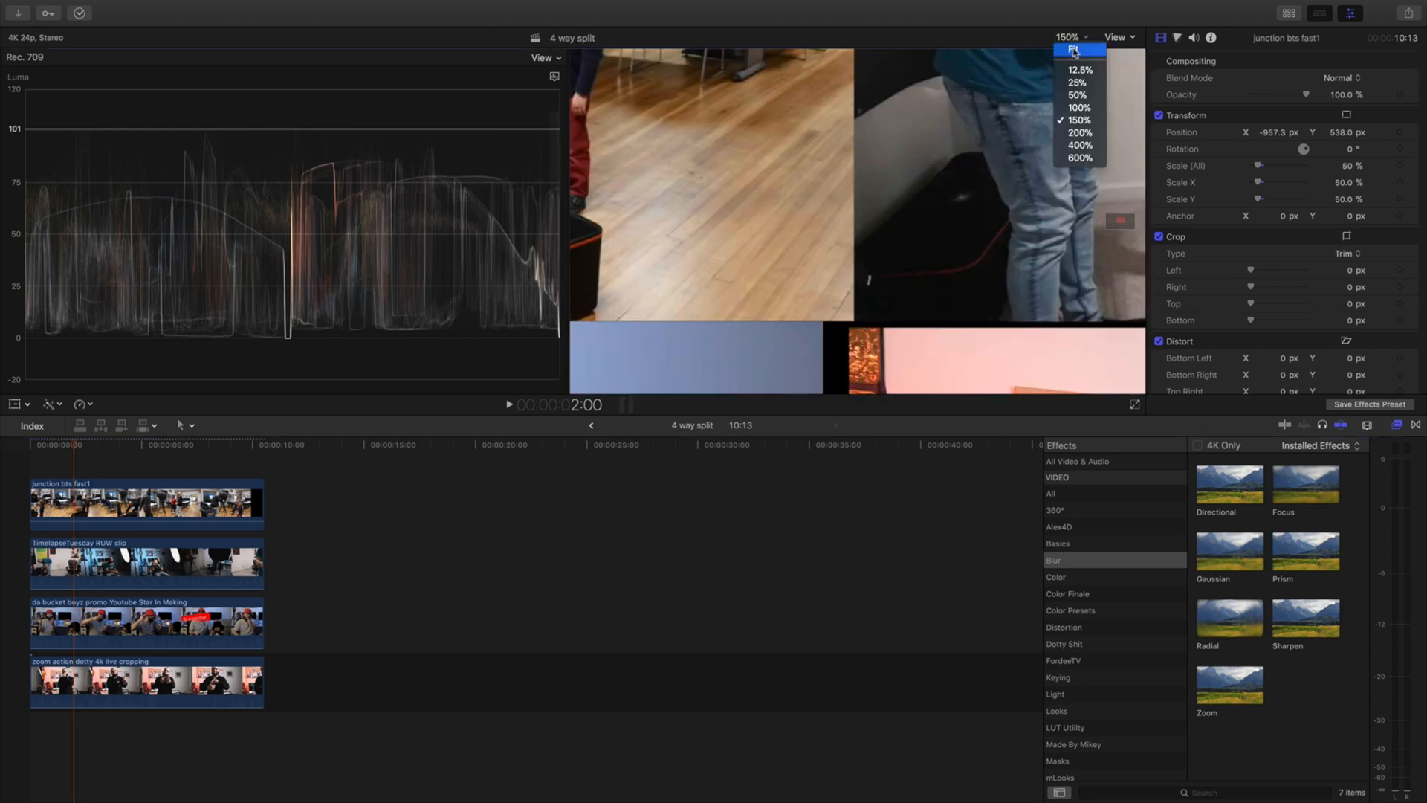
{"action": "left_click", "coordinate": [1075, 49]}
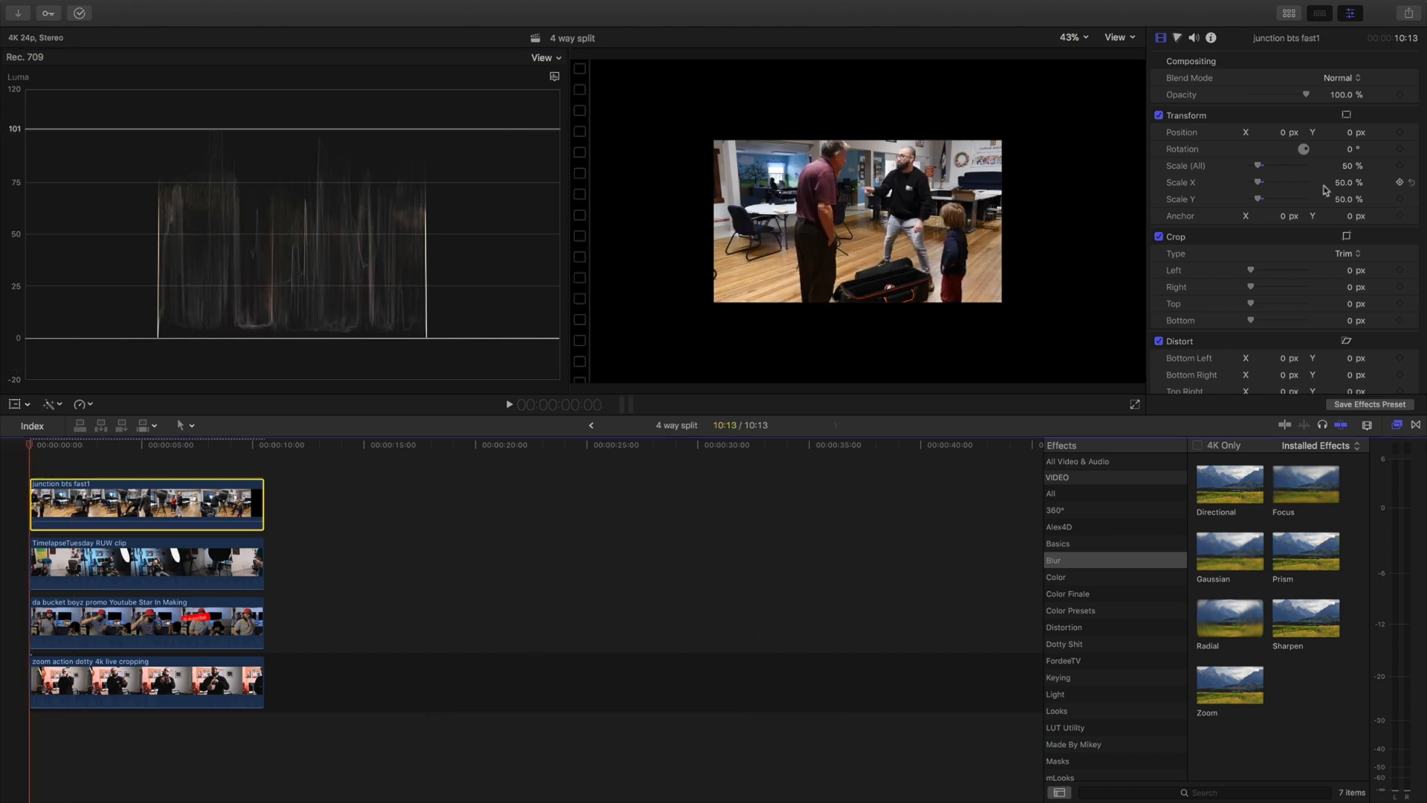
Position the clips into quarters with values -960,540 and 960,540 for the top row
{"action": "left_click", "coordinate": [1283, 132]}
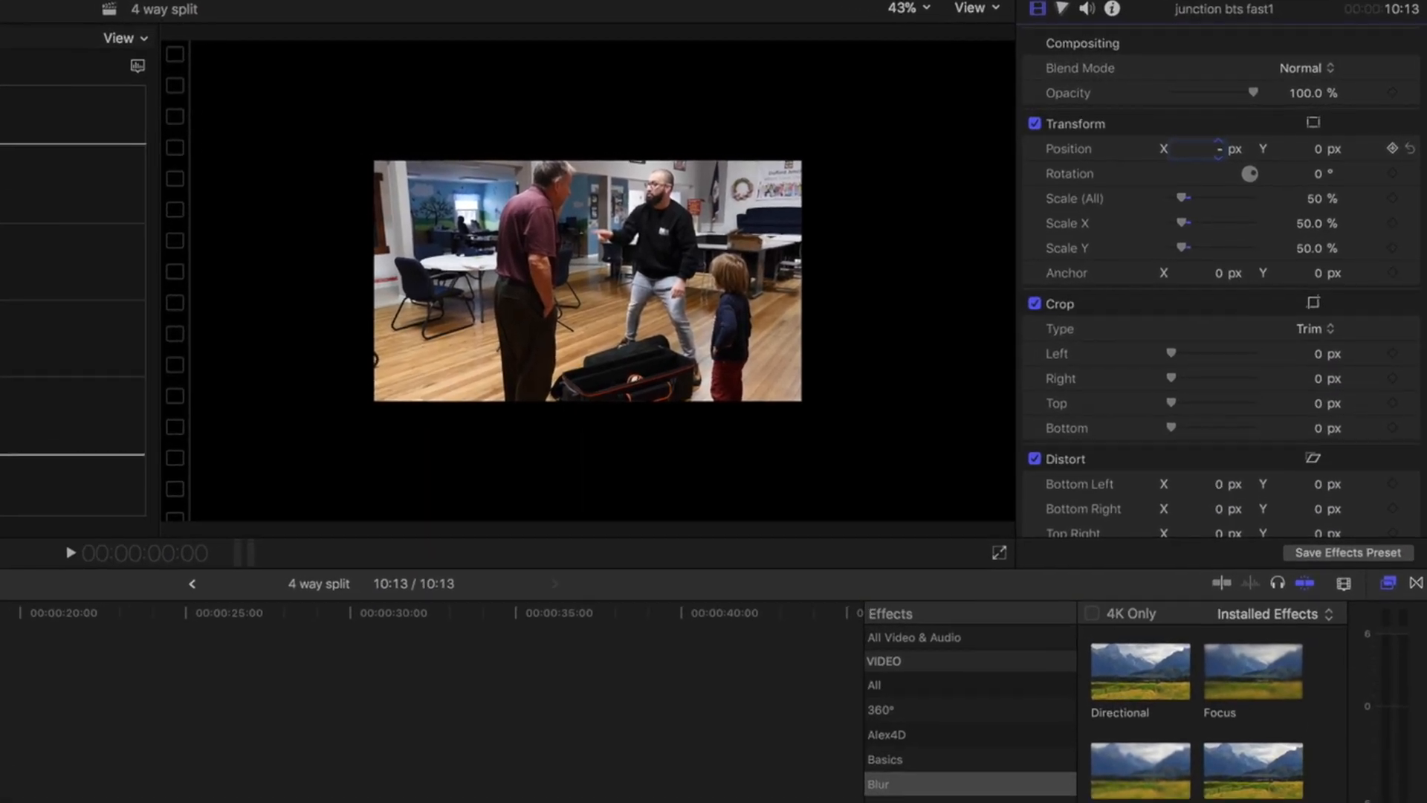
{"action": "type", "text": "-960.0"}
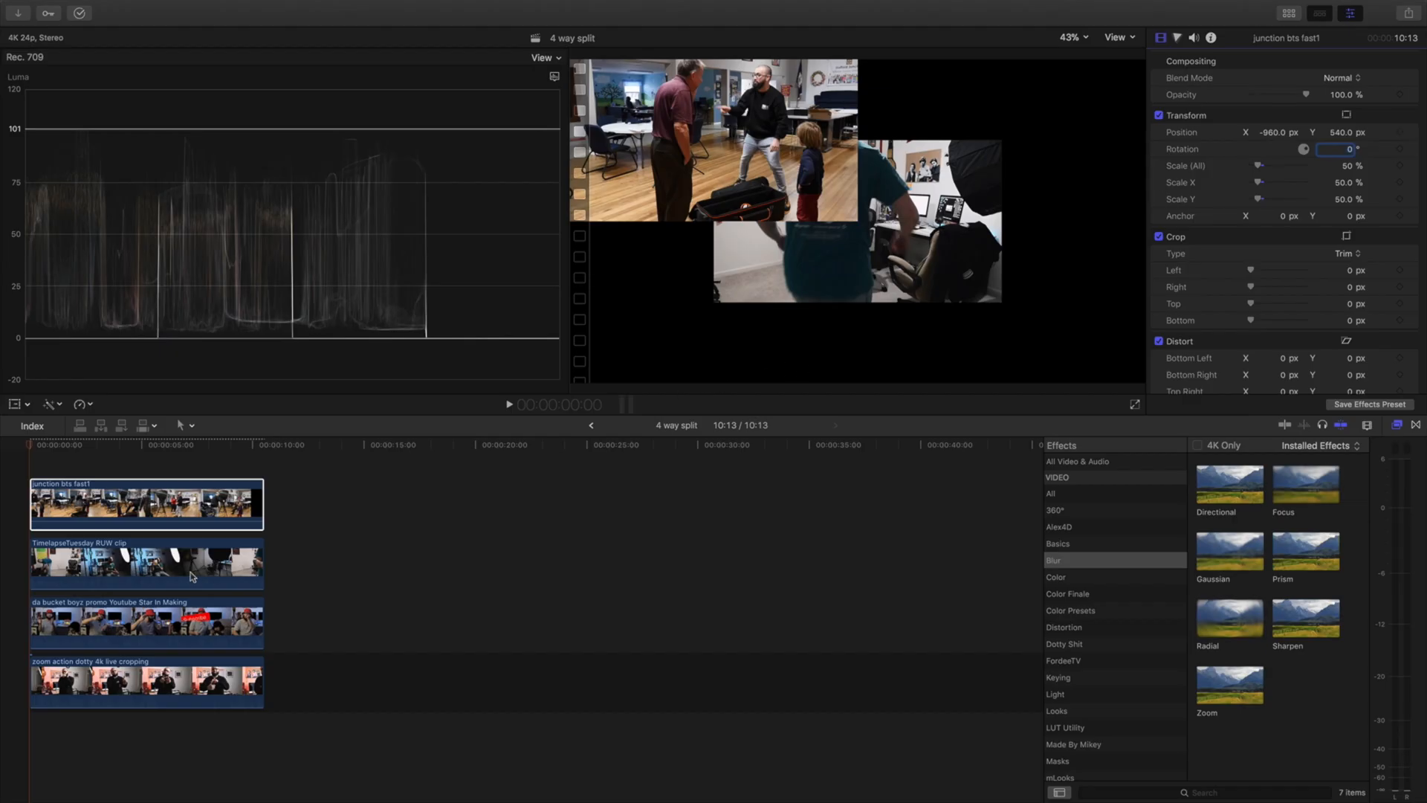
{"action": "left_click", "coordinate": [146, 565]}
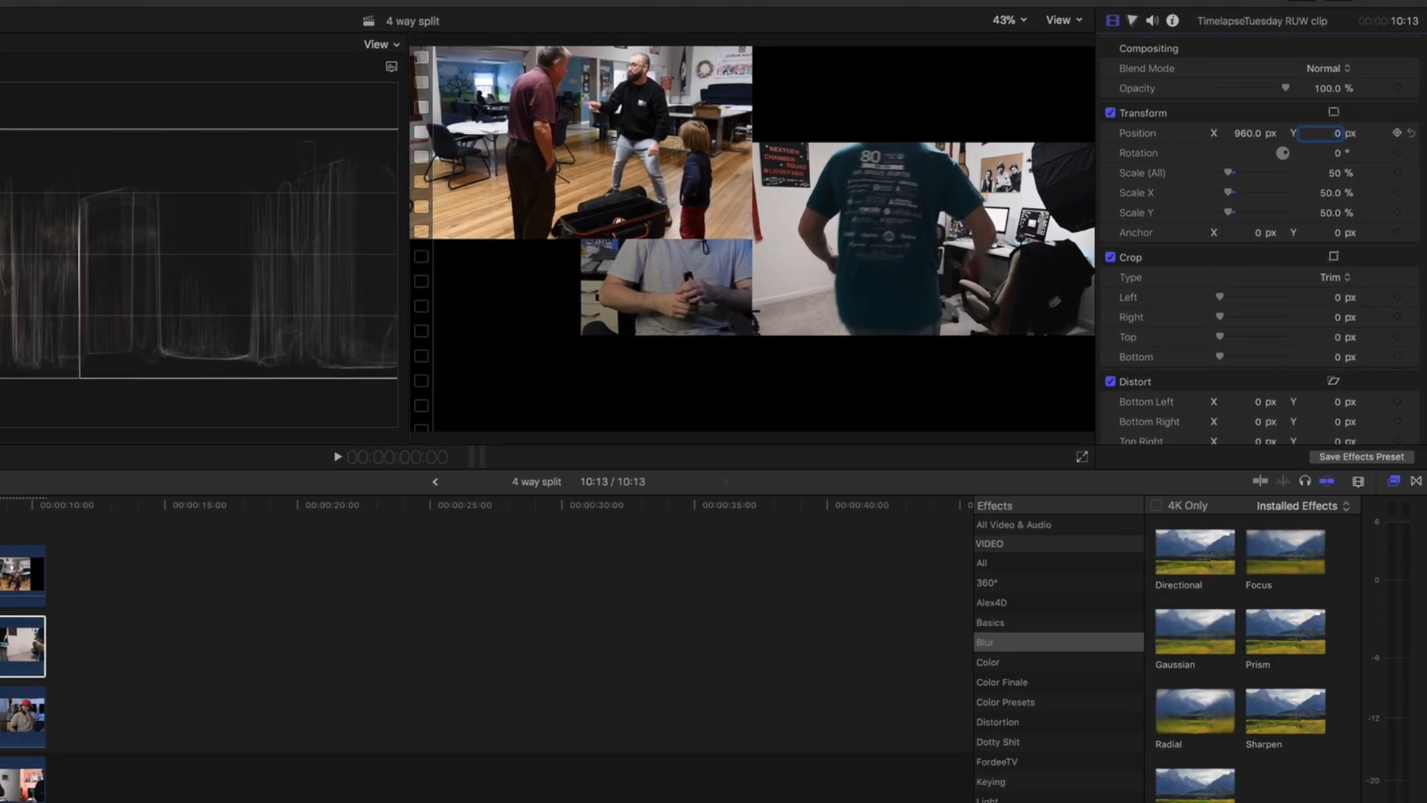
{"action": "type", "text": "540"}
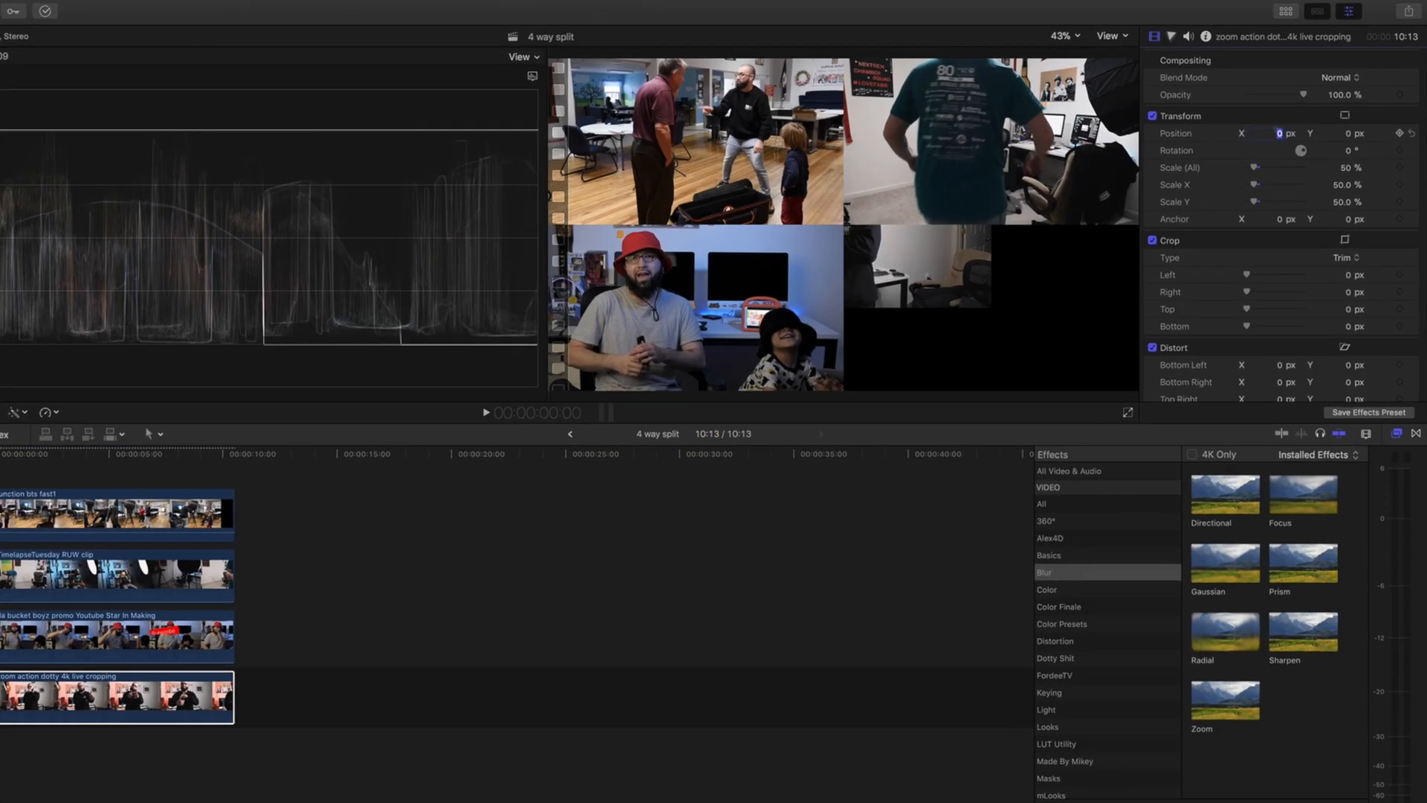
{"action": "type", "text": "960.0"}
{"action": "left_click", "coordinate": [1344, 132]}
{"action": "type", "text": "-540"}
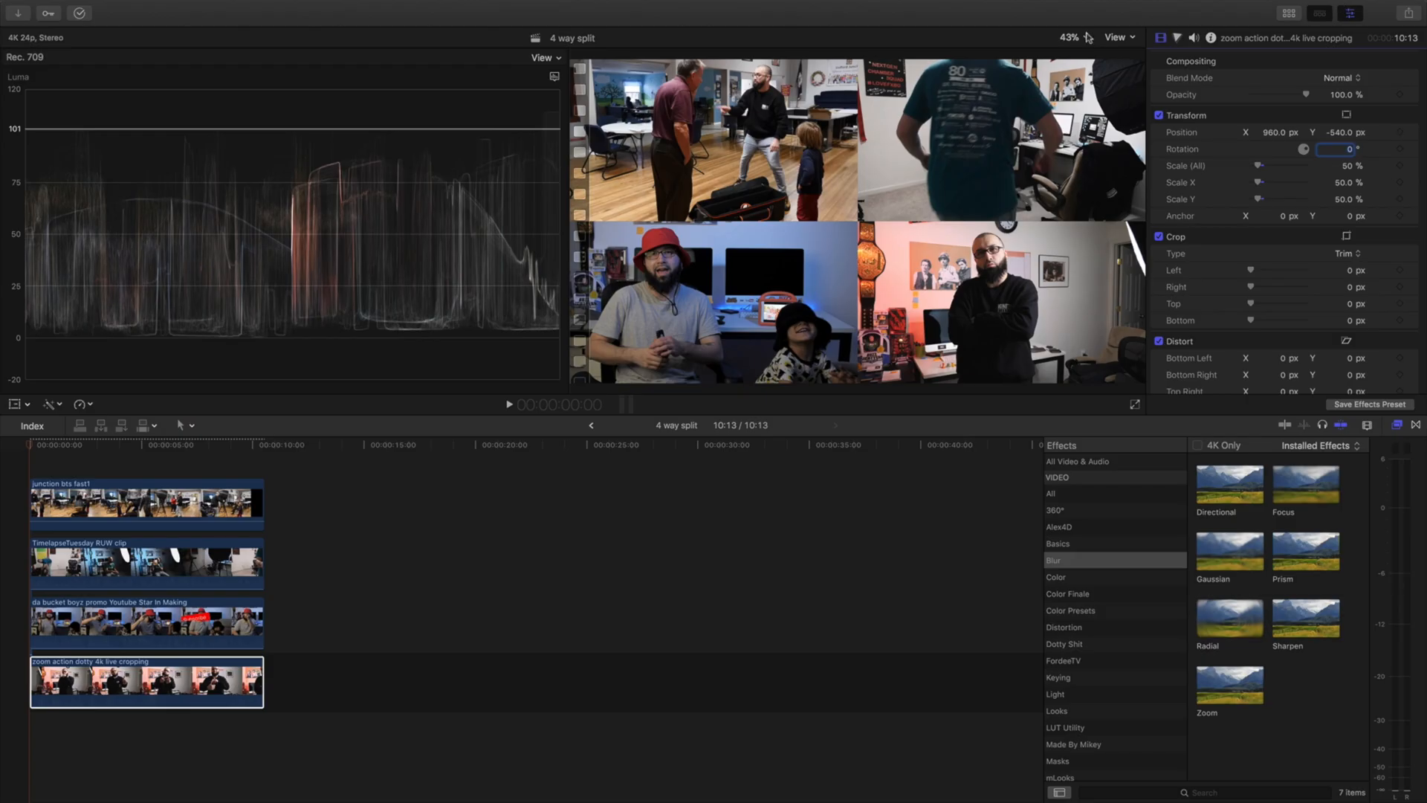
{"action": "left_click", "coordinate": [1067, 37]}
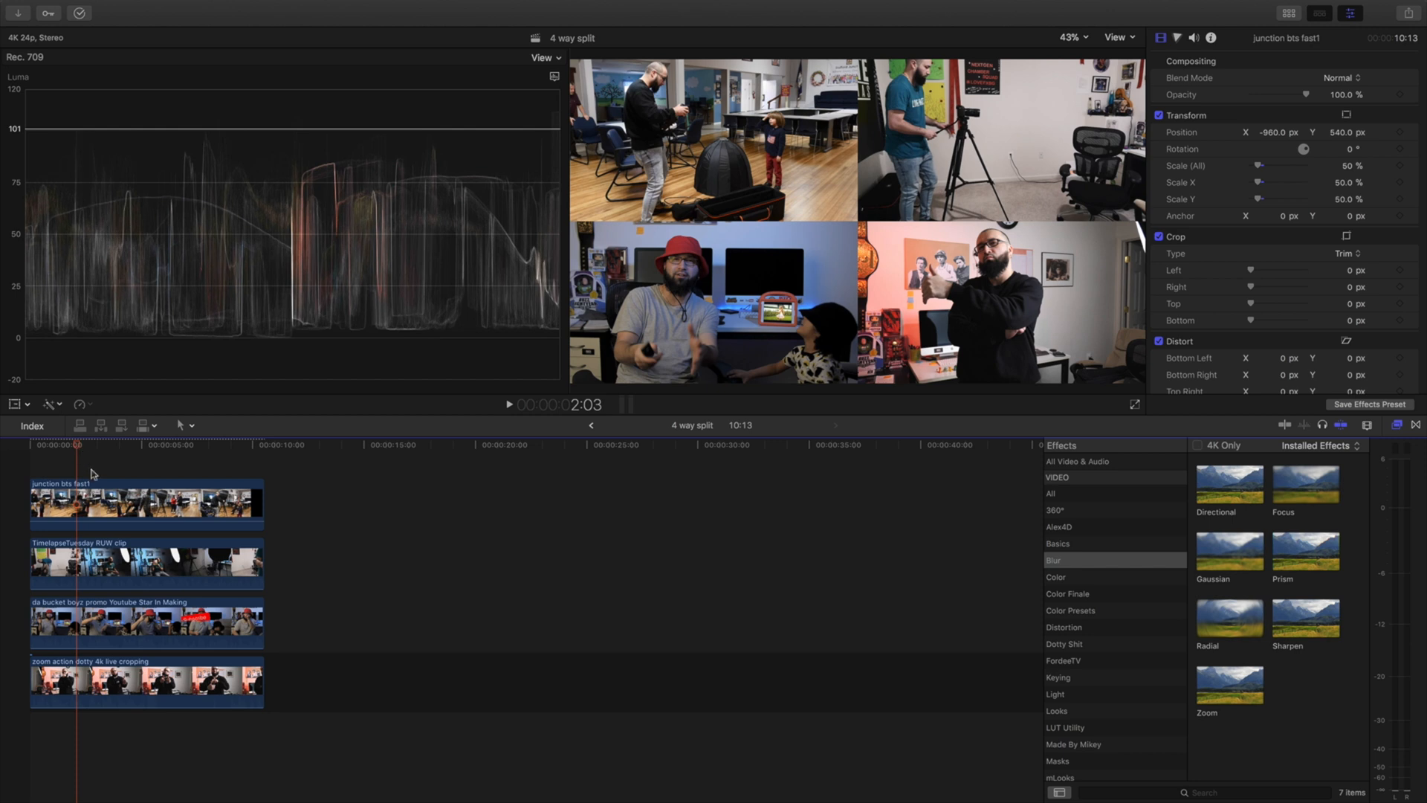
{"action": "left_click", "coordinate": [145, 623]}
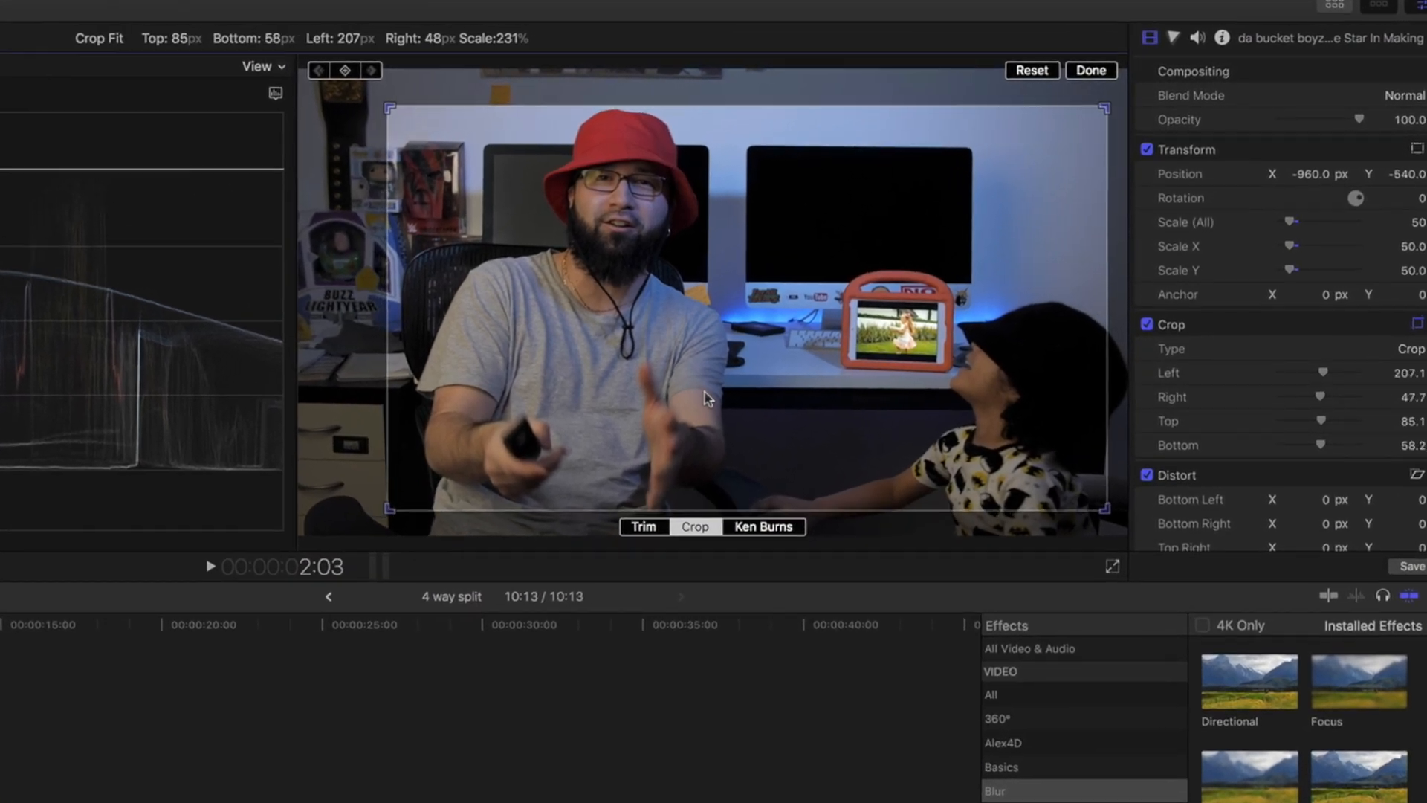
Adjust the crop handles on the red-hat clip to frame him more tightly
{"action": "left_click", "coordinate": [1089, 70]}
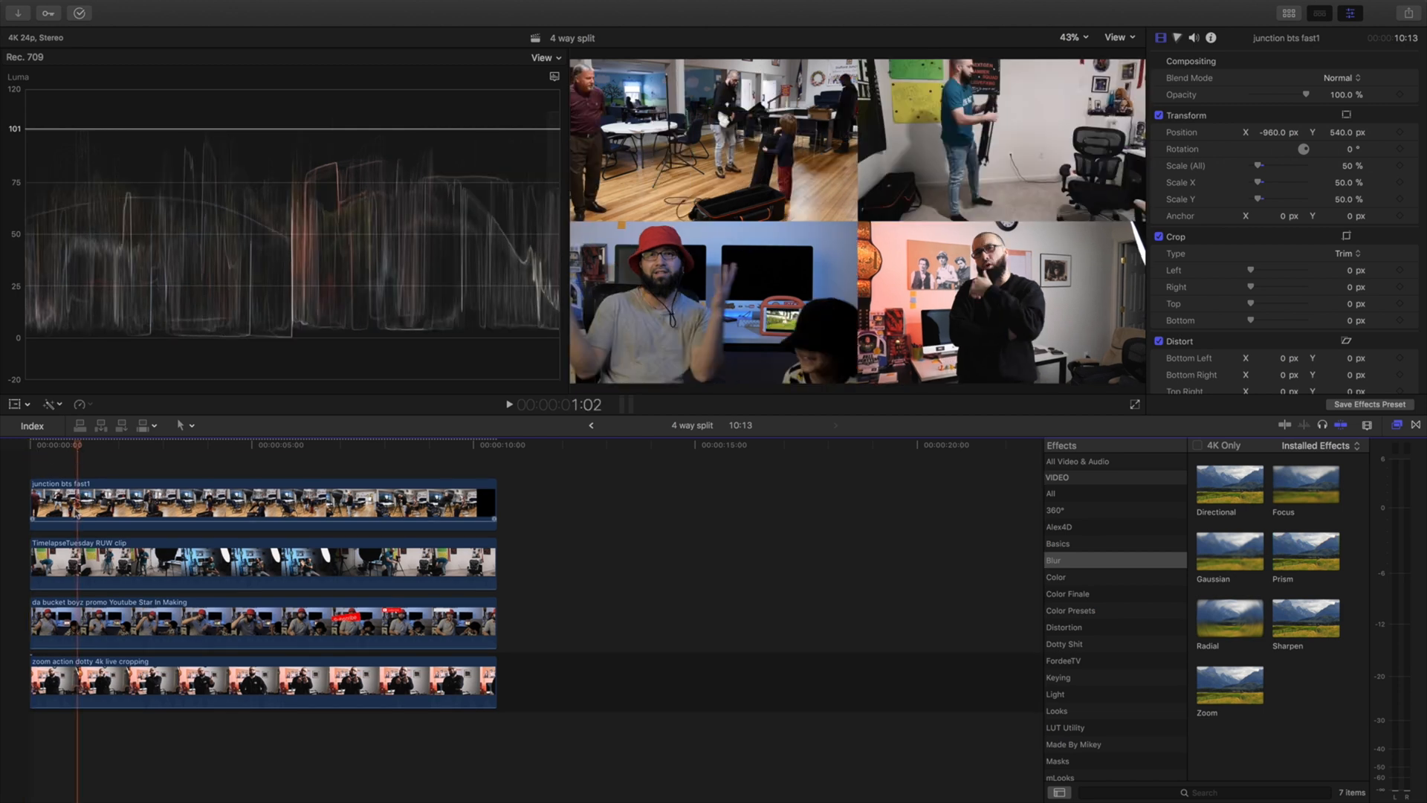
Add a transform keyframe holding TimelapseTuesday in its top-right quarter
{"action": "left_click", "coordinate": [258, 504]}
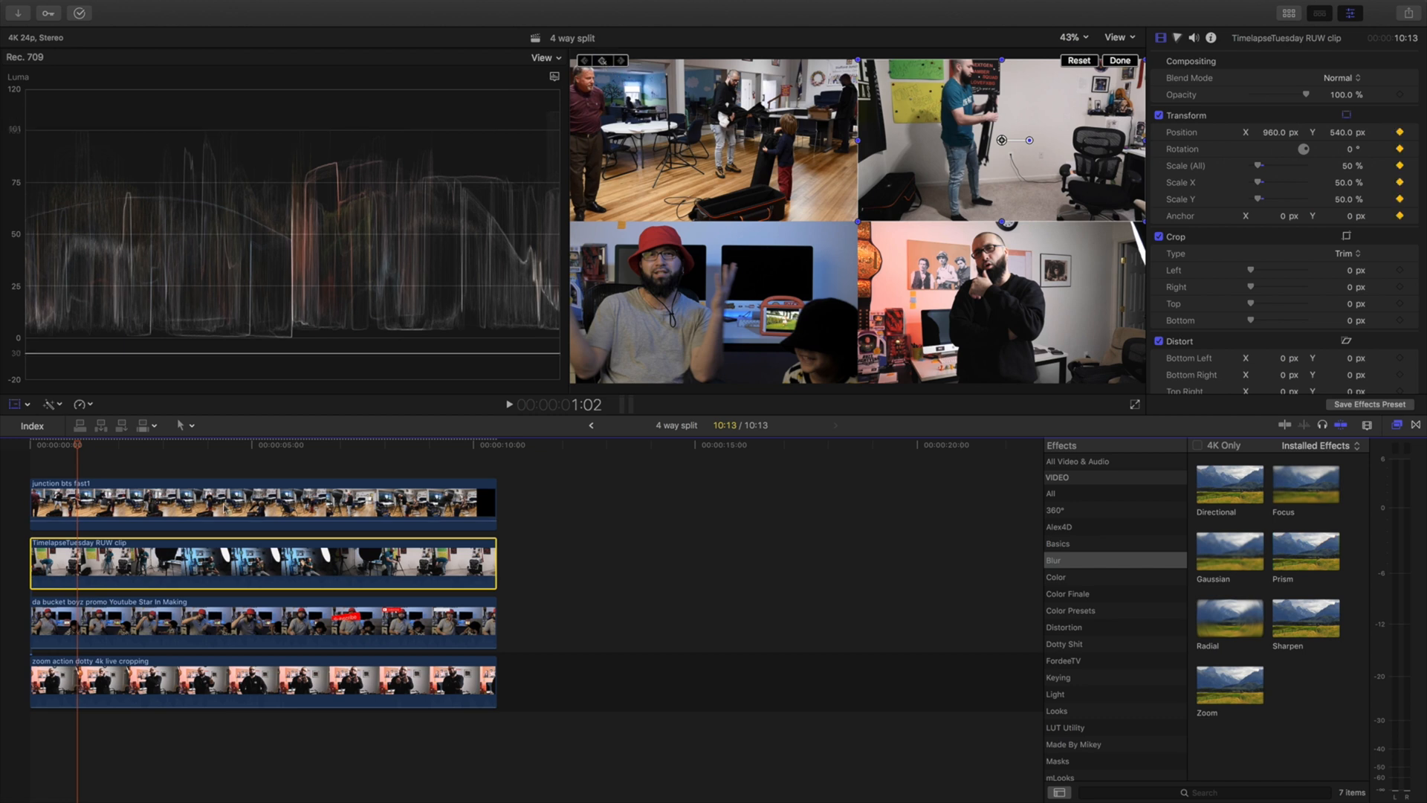
{"action": "left_click", "coordinate": [262, 623]}
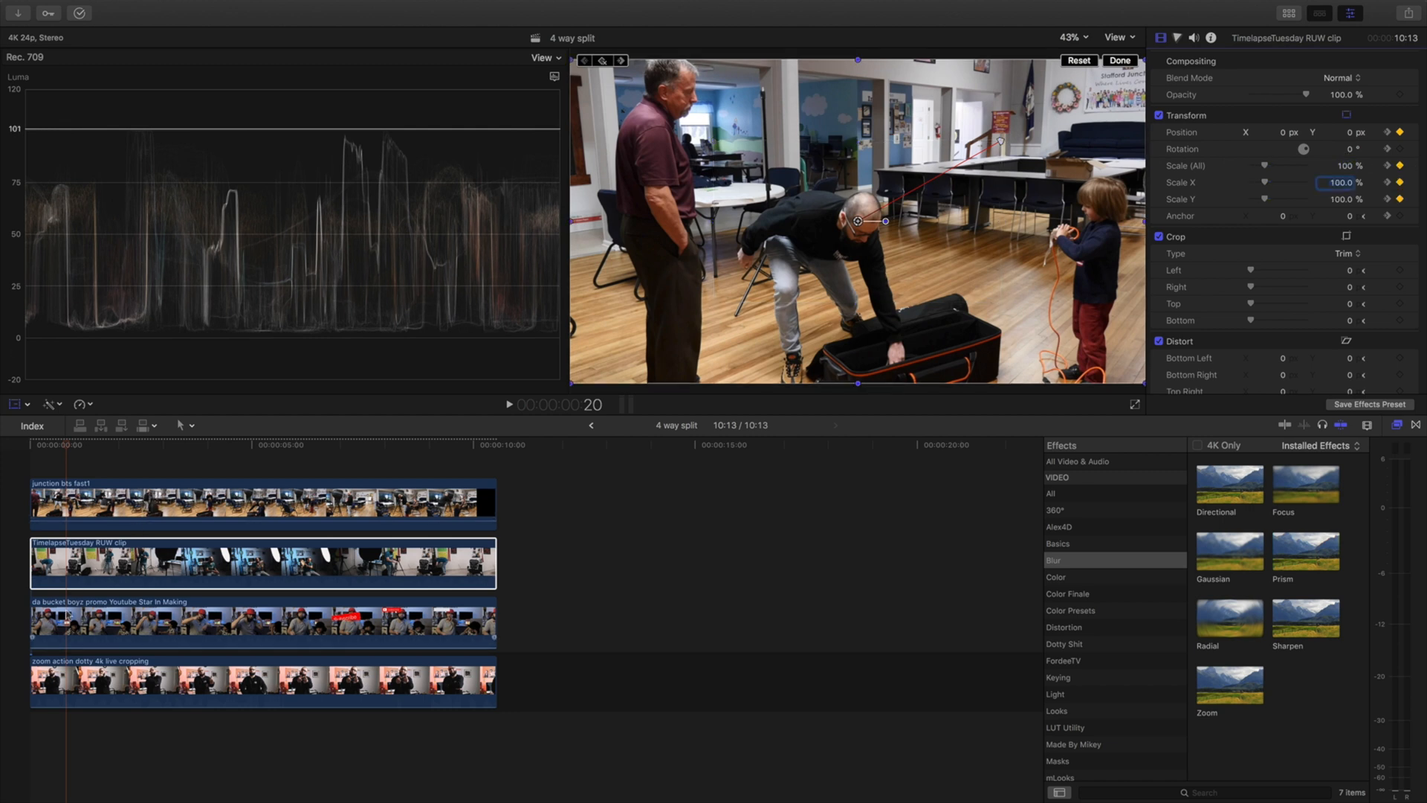
Keyframe the red-hat clip at Position 0,0 and Scale (All) 100 percent at the start
{"action": "left_click", "coordinate": [262, 621]}
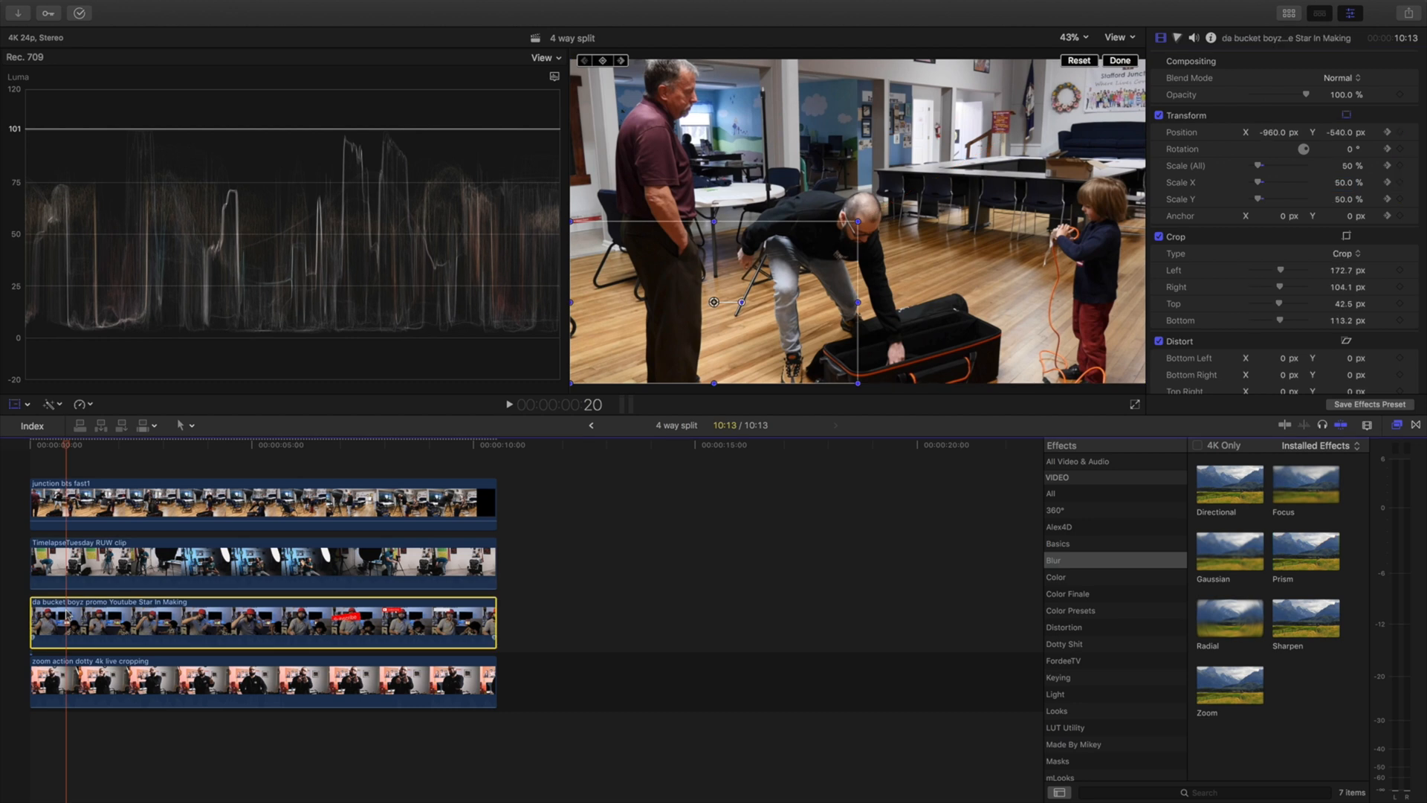
{"action": "mouse_move", "coordinate": [440, 567]}
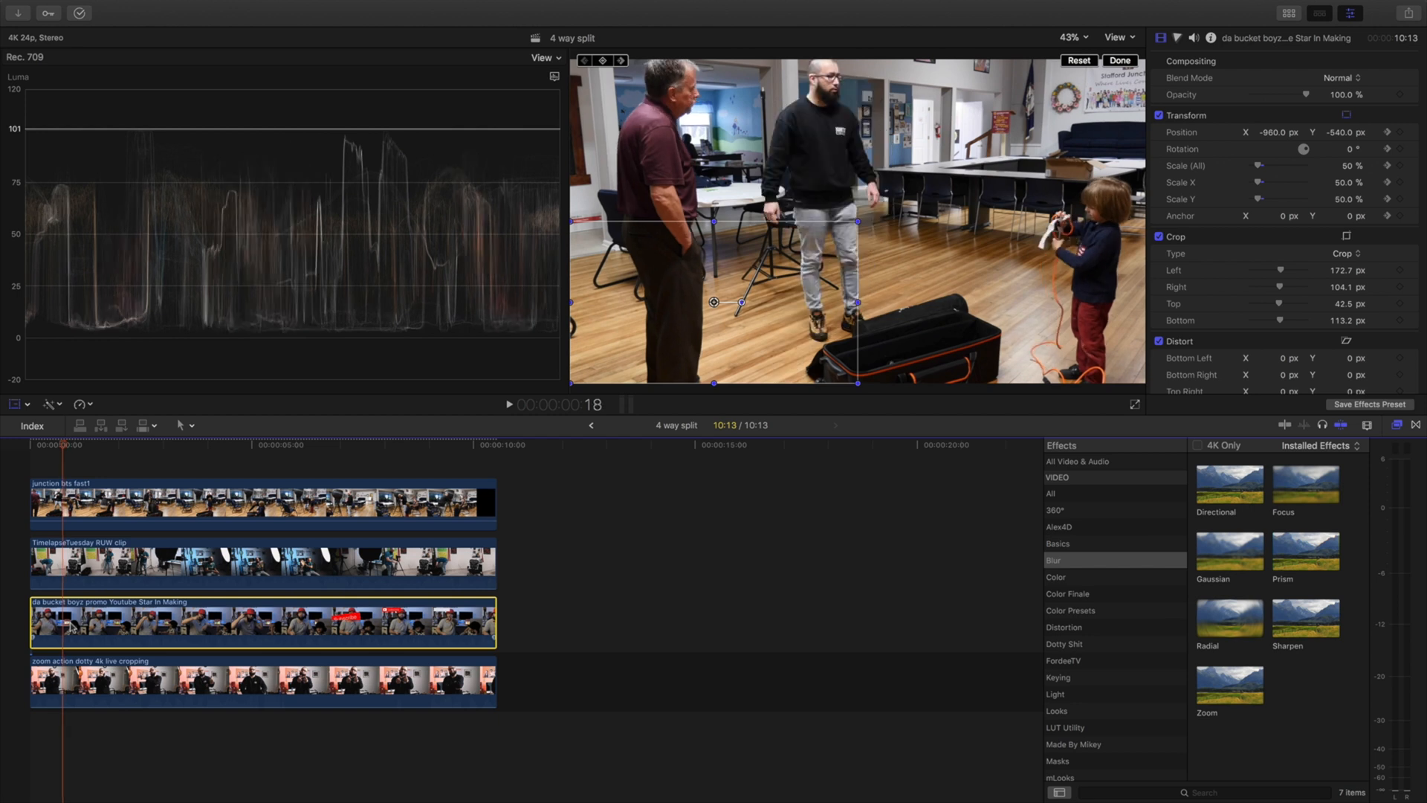
{"action": "left_click", "coordinate": [1271, 132]}
{"action": "type", "text": "100"}
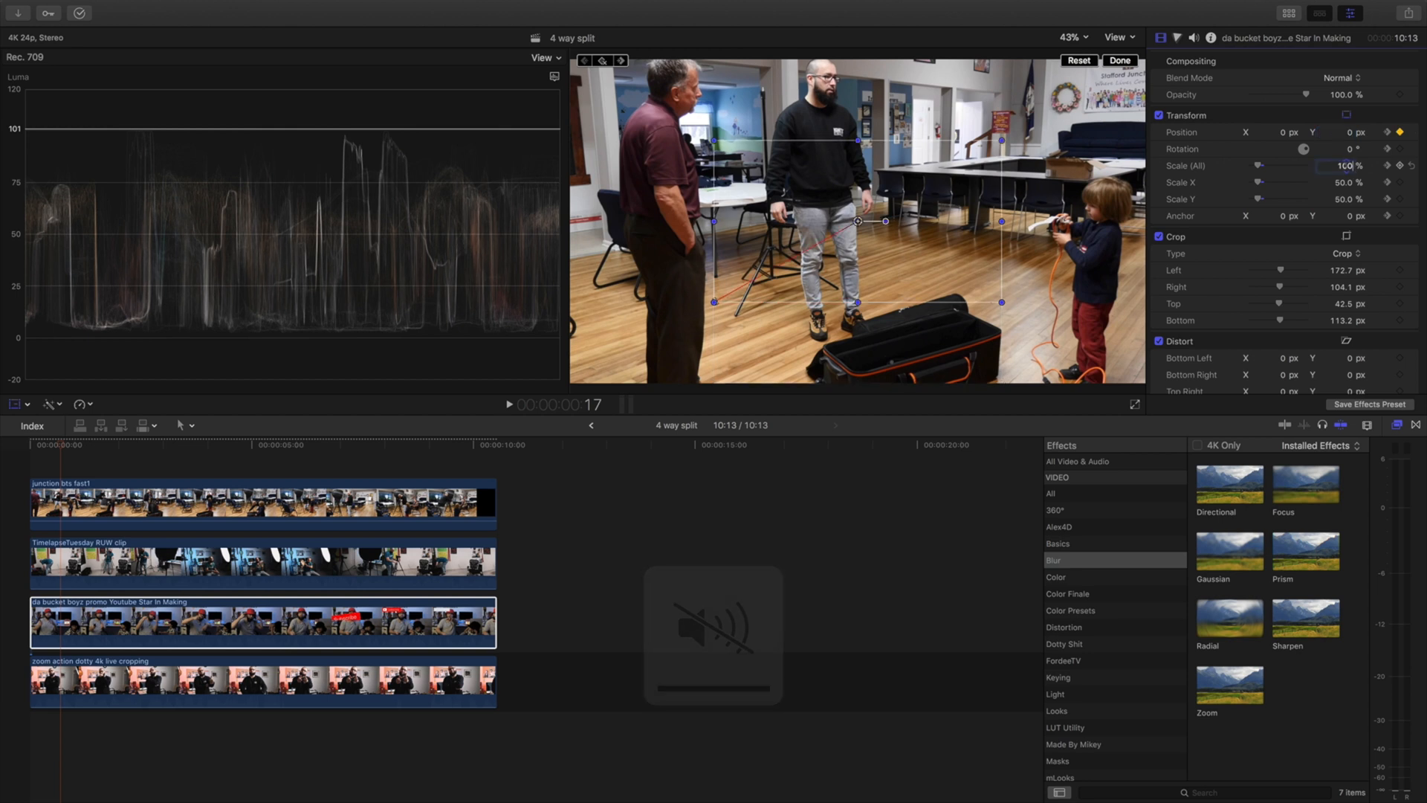
{"action": "left_click", "coordinate": [261, 681]}
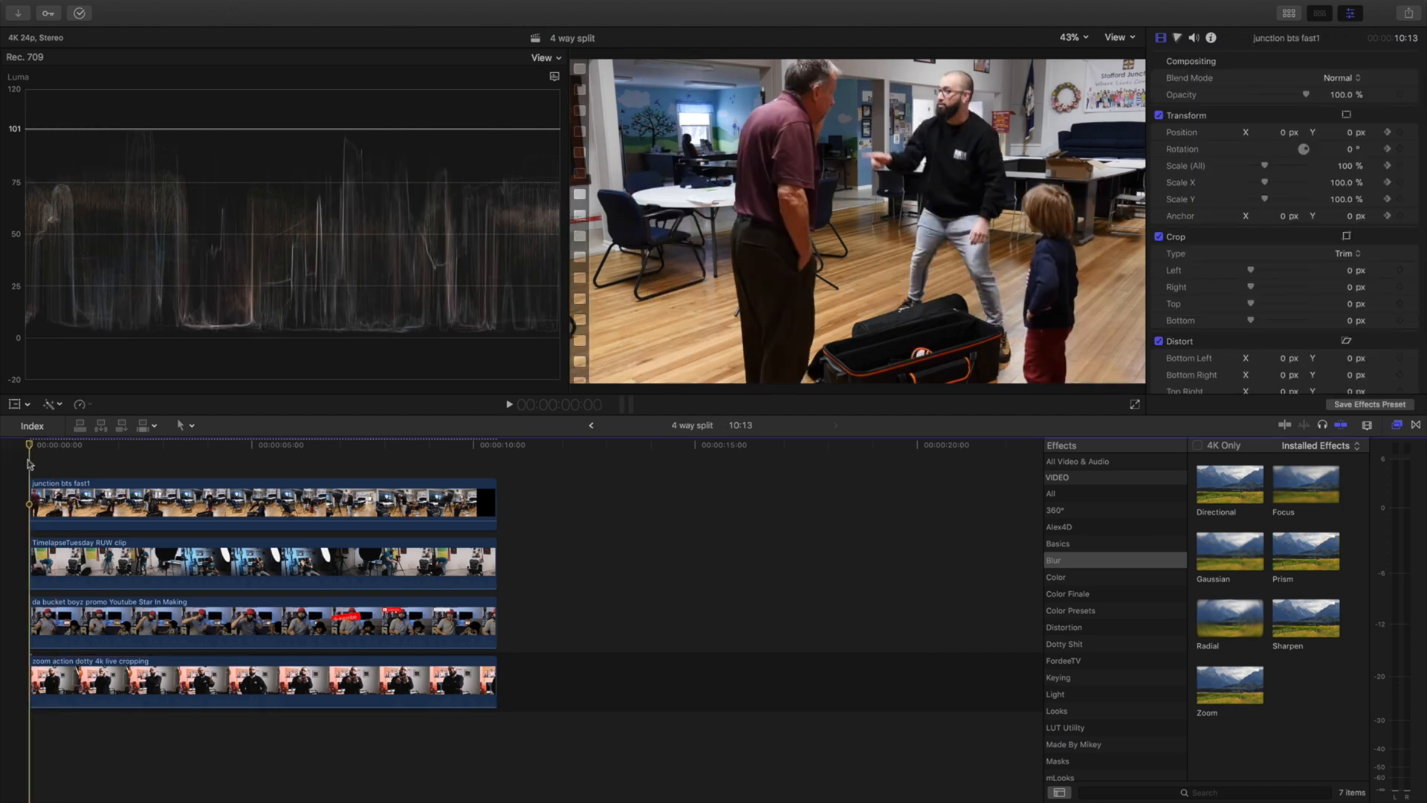
{"action": "left_click", "coordinate": [508, 405]}
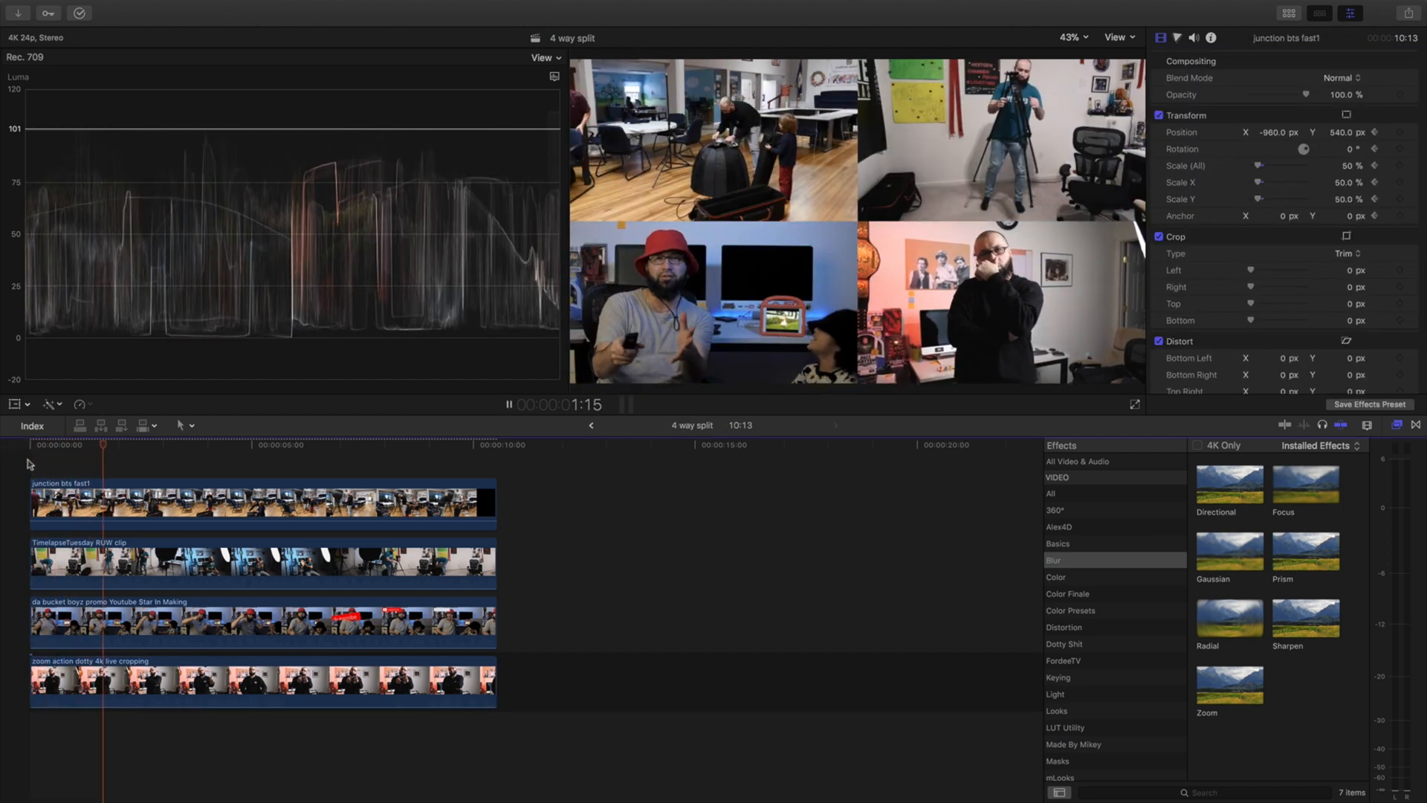